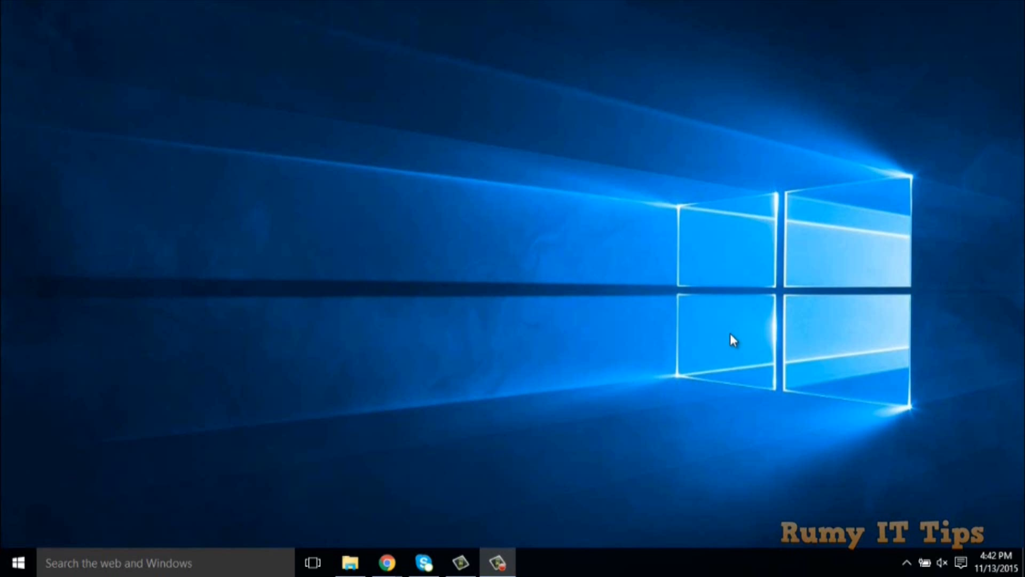
# Launch the Windows Services console by running services.msc from the Run dialog.
pyautogui.press('Win+r')
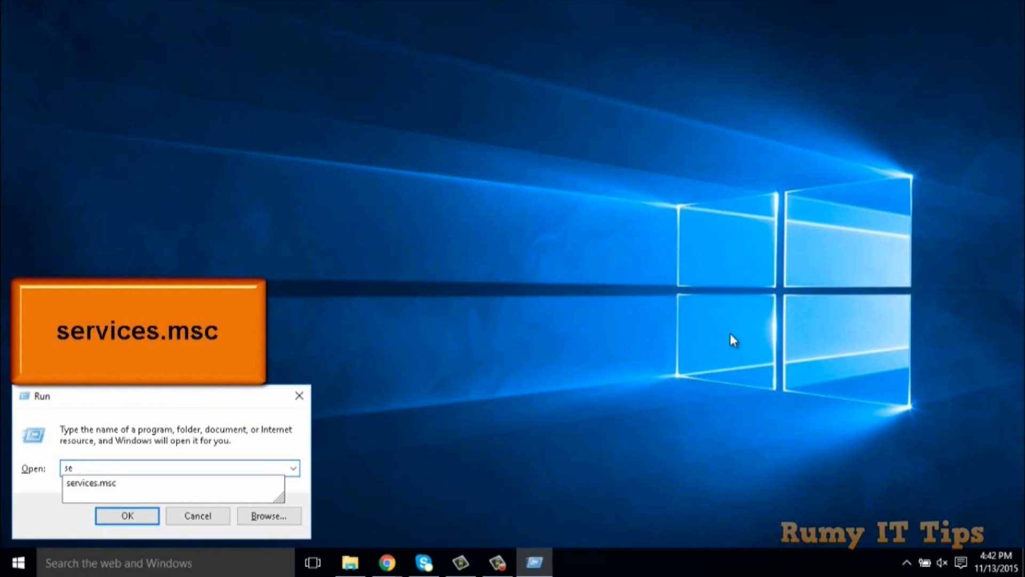
pyautogui.write('services.msc')
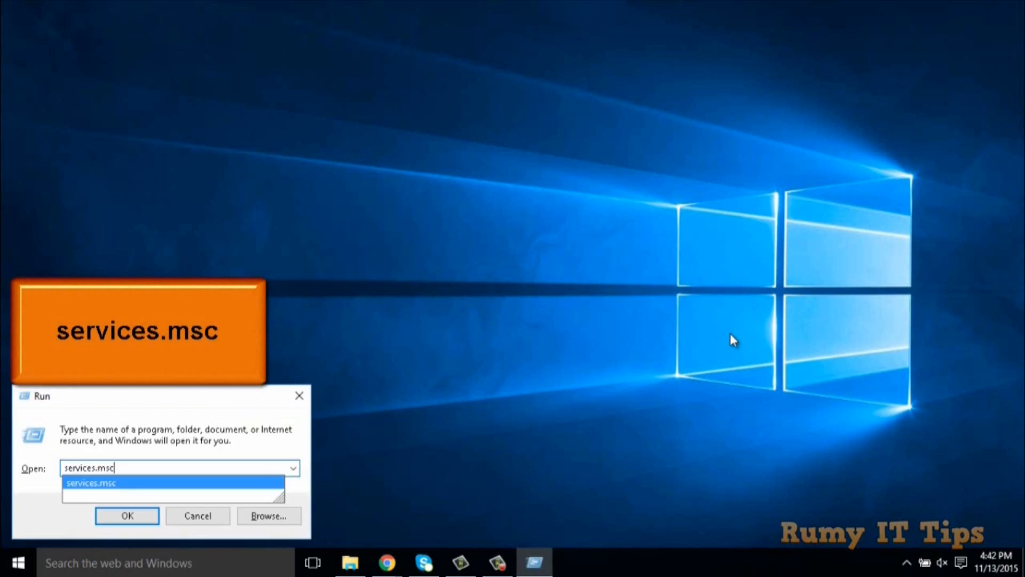
pyautogui.click(127, 514)
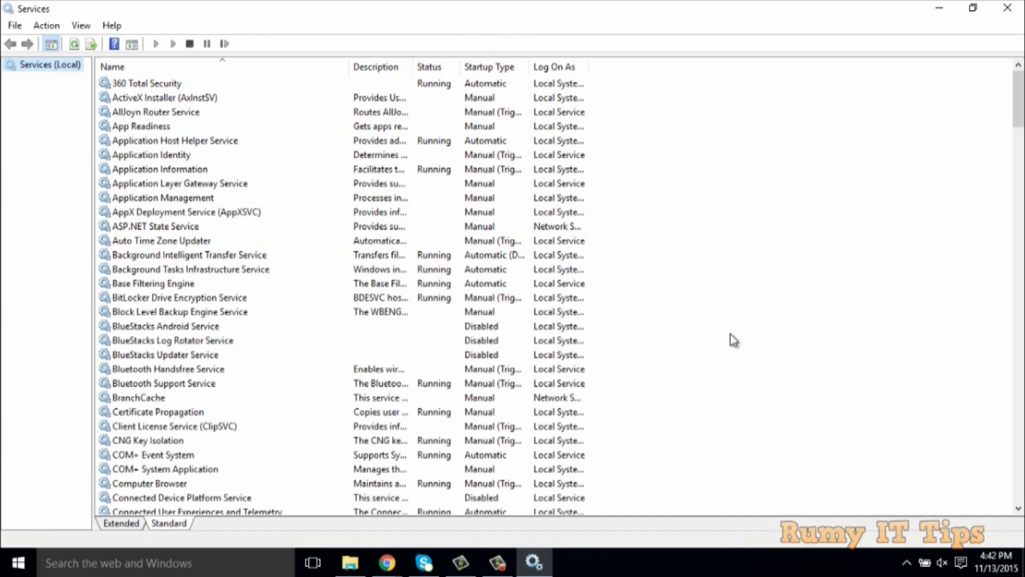
pyautogui.moveTo(860, 228)
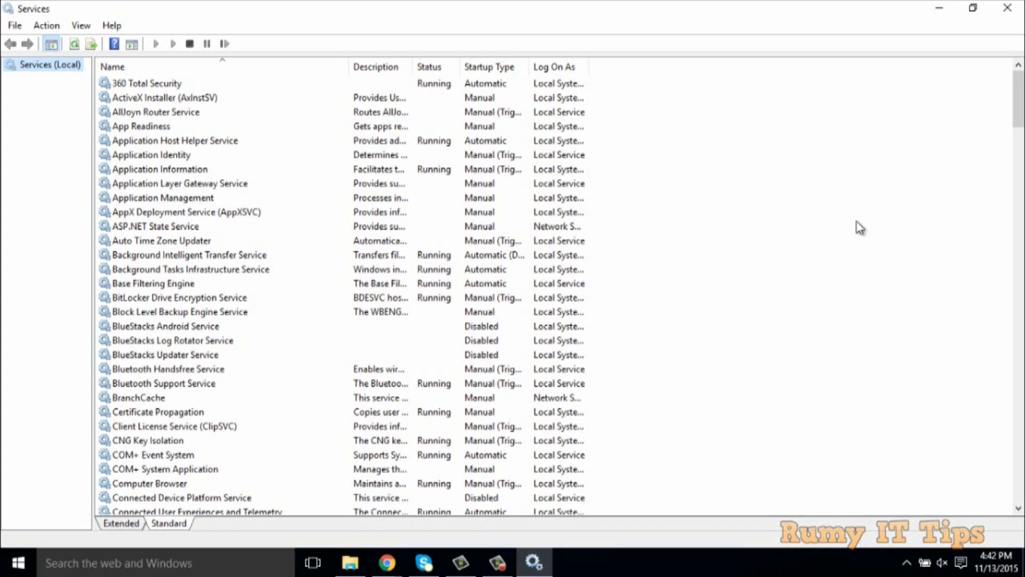
# Review the installed services list, then close the Services console back to the desktop.
pyautogui.scroll(-3)
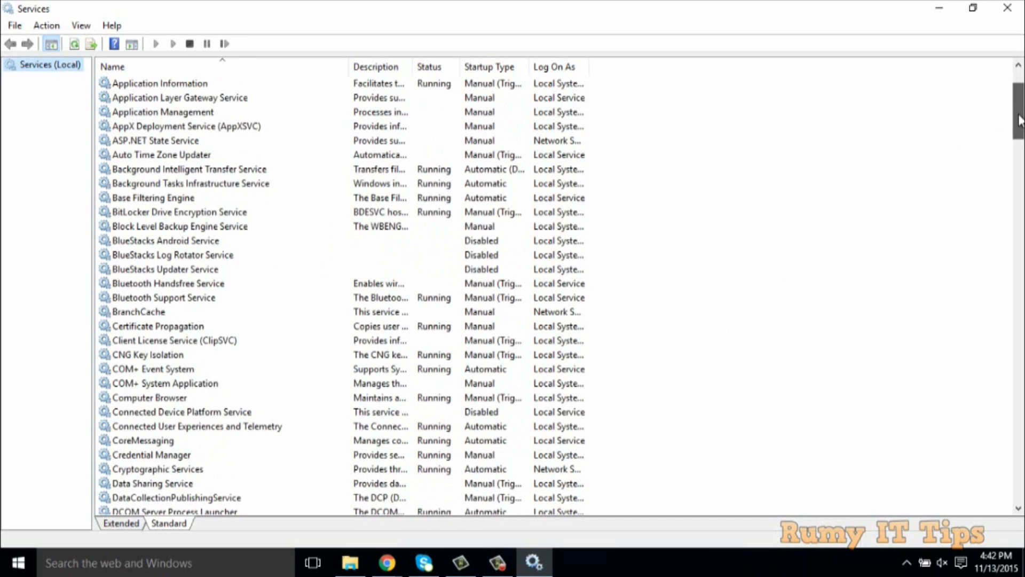
pyautogui.scroll(-3)
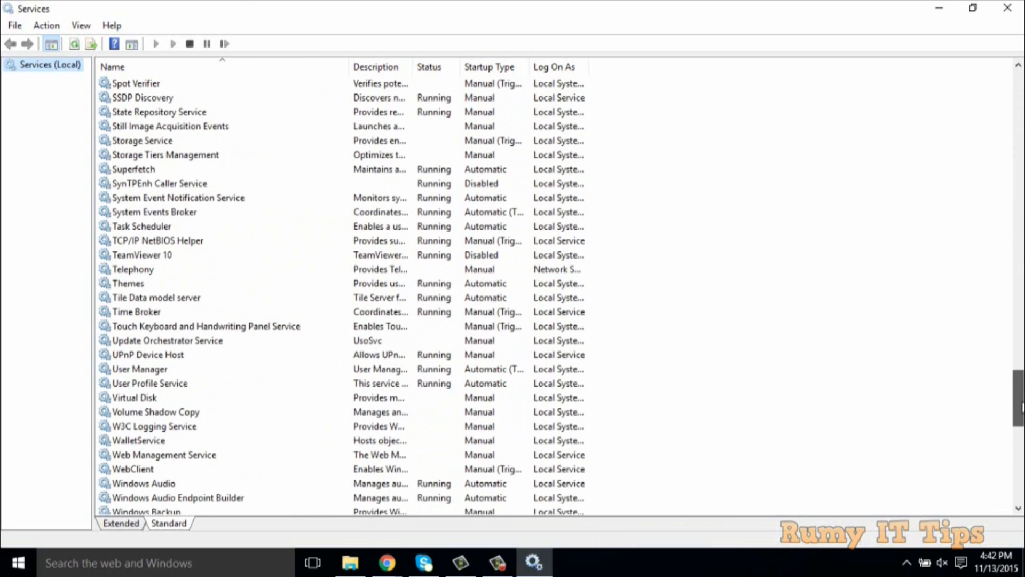
pyautogui.scroll(-3)
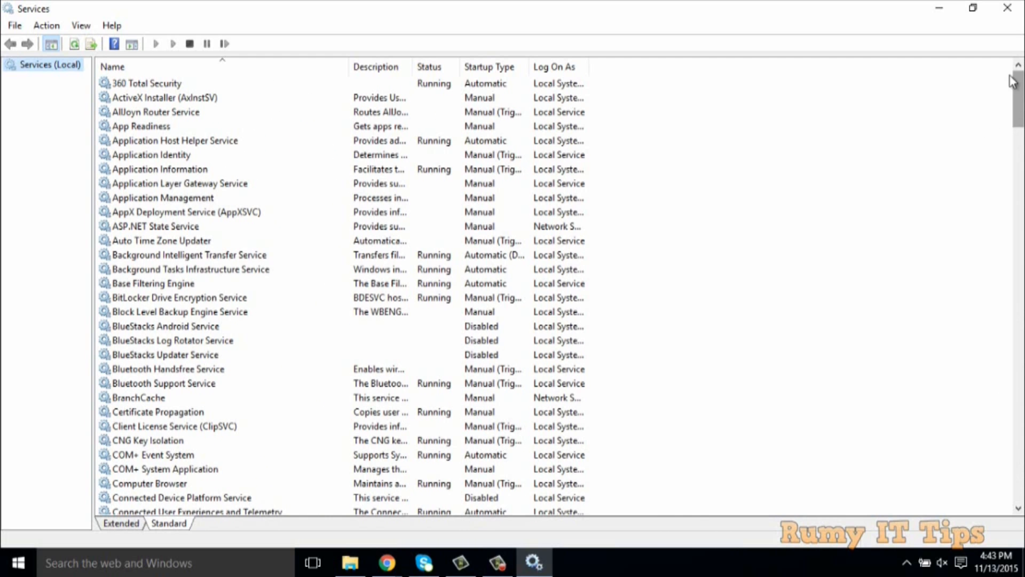
pyautogui.moveTo(1008, 7)
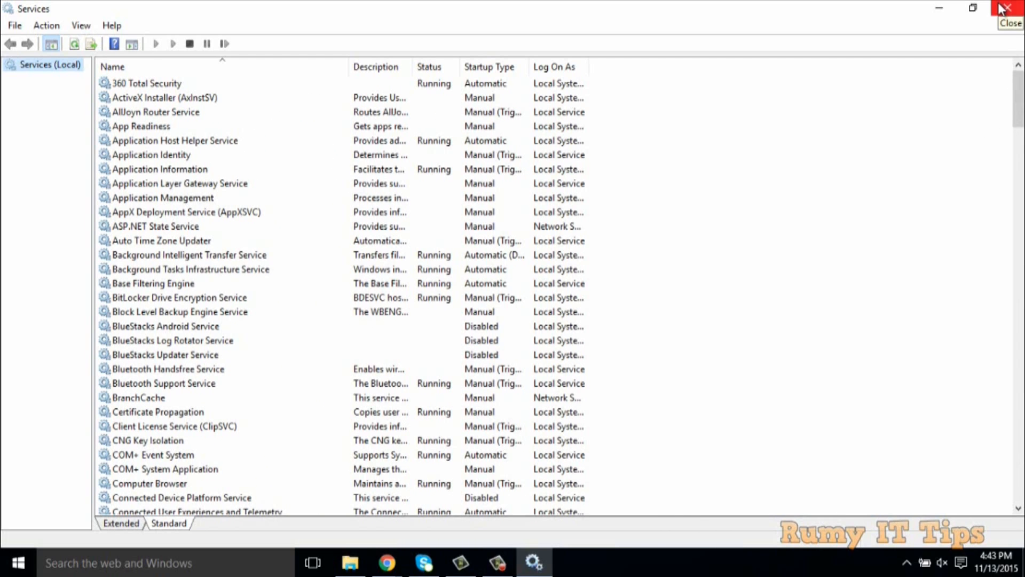
pyautogui.click(1010, 9)
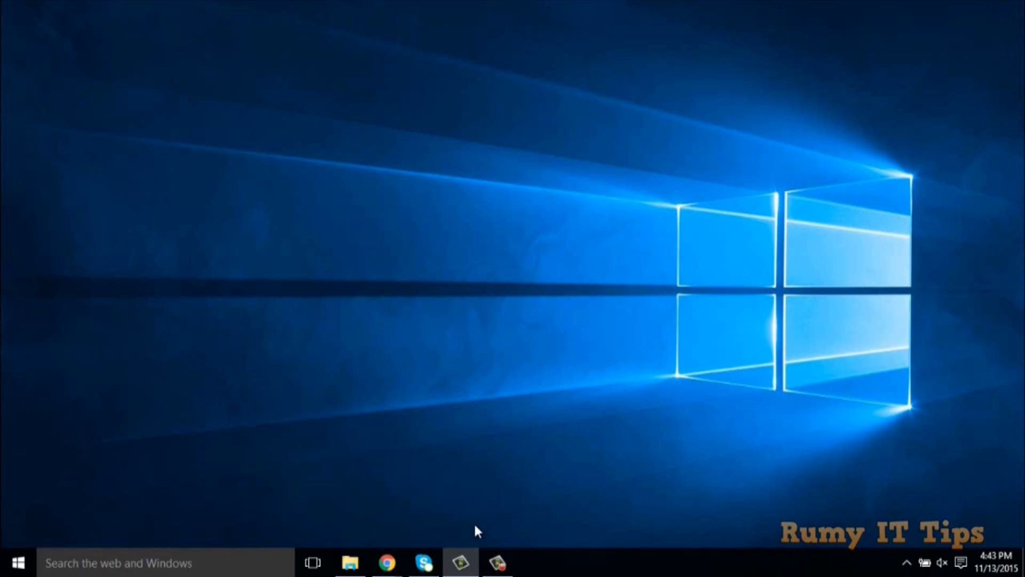
# In Chrome on sordum.org, go to the Easy Service Optimizer page under Our Software.
pyautogui.click(387, 562)
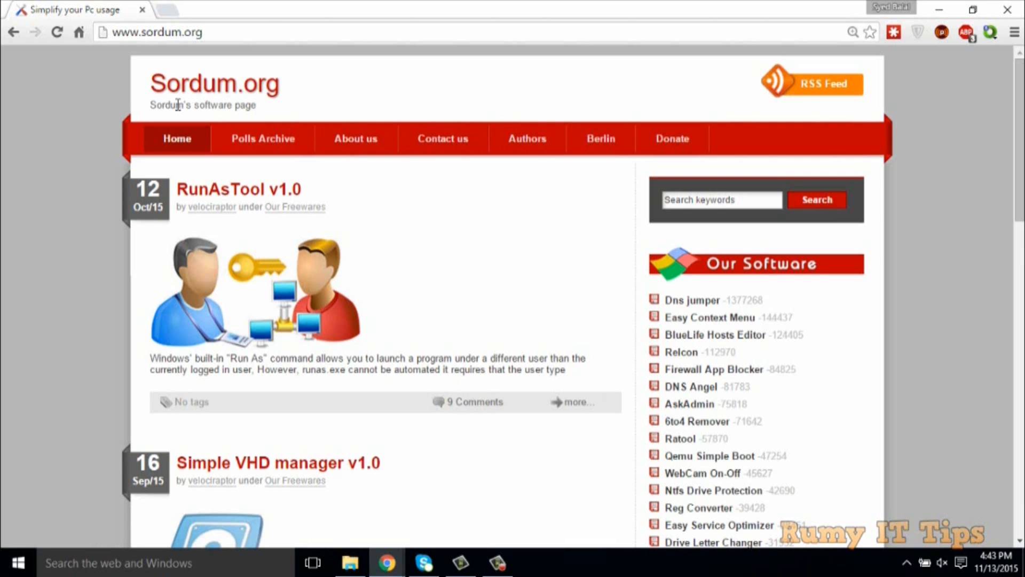
pyautogui.scroll(-3)
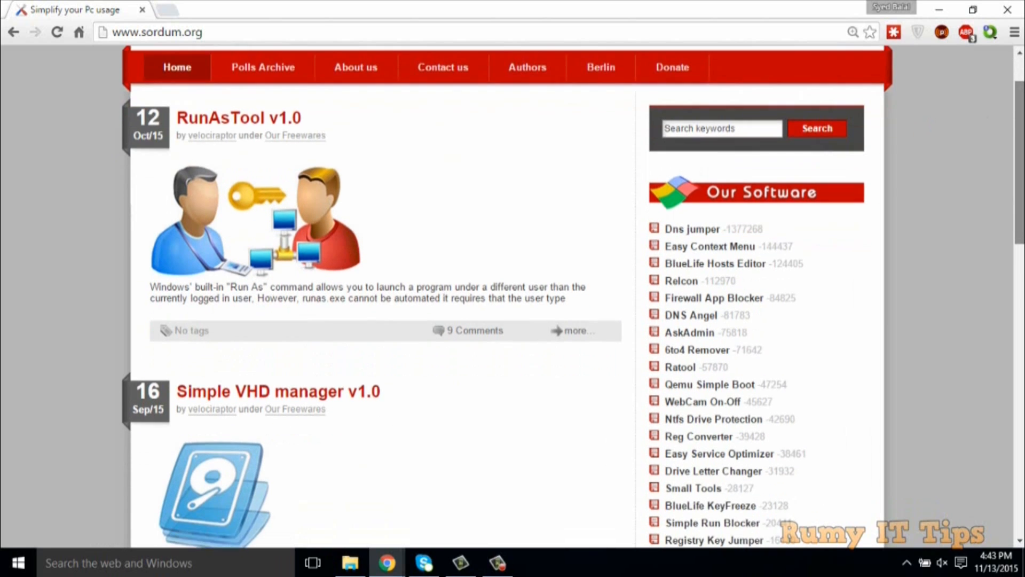
pyautogui.scroll(-3)
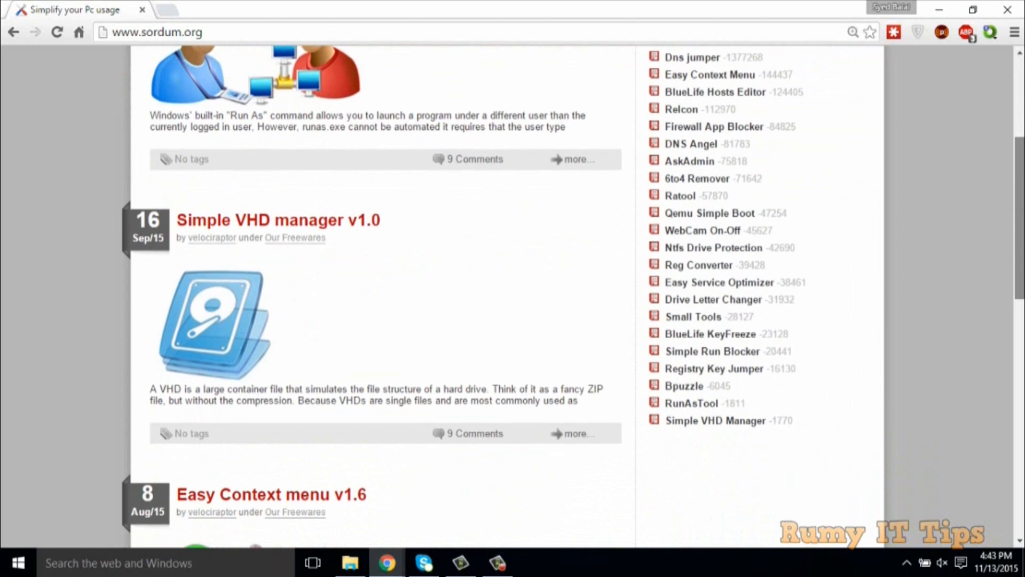
pyautogui.moveTo(719, 282)
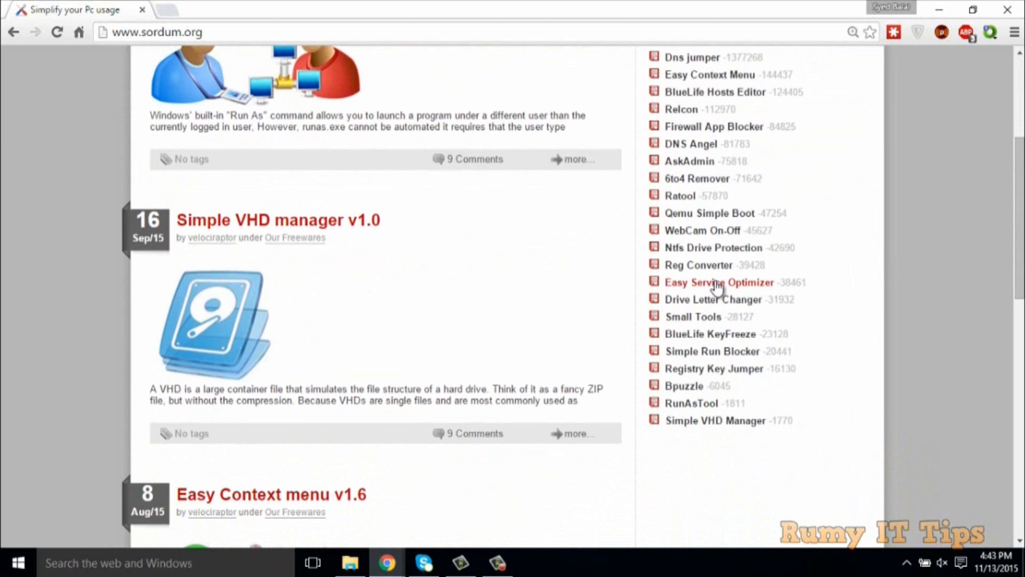
pyautogui.click(719, 282)
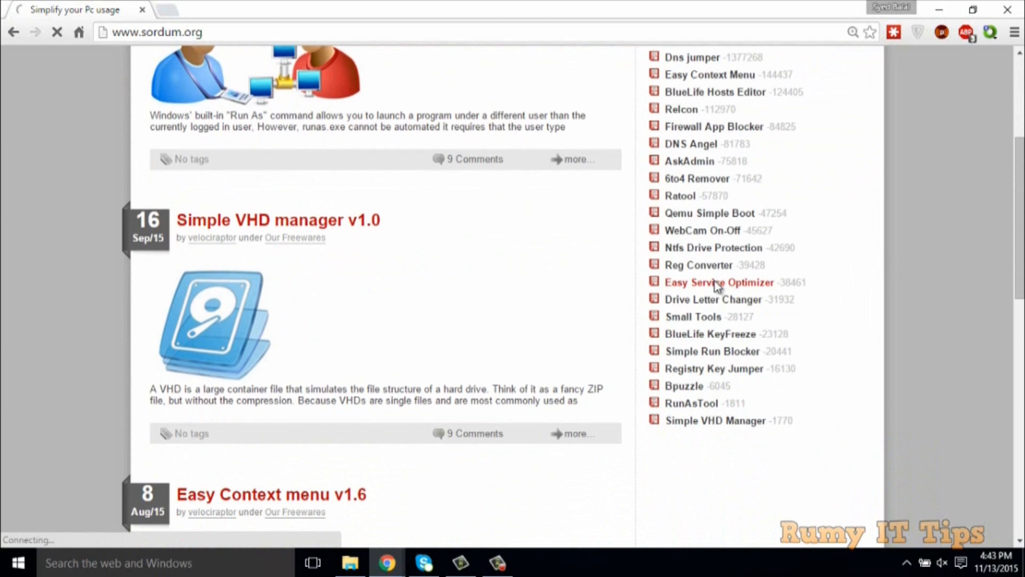
pyautogui.click(719, 282)
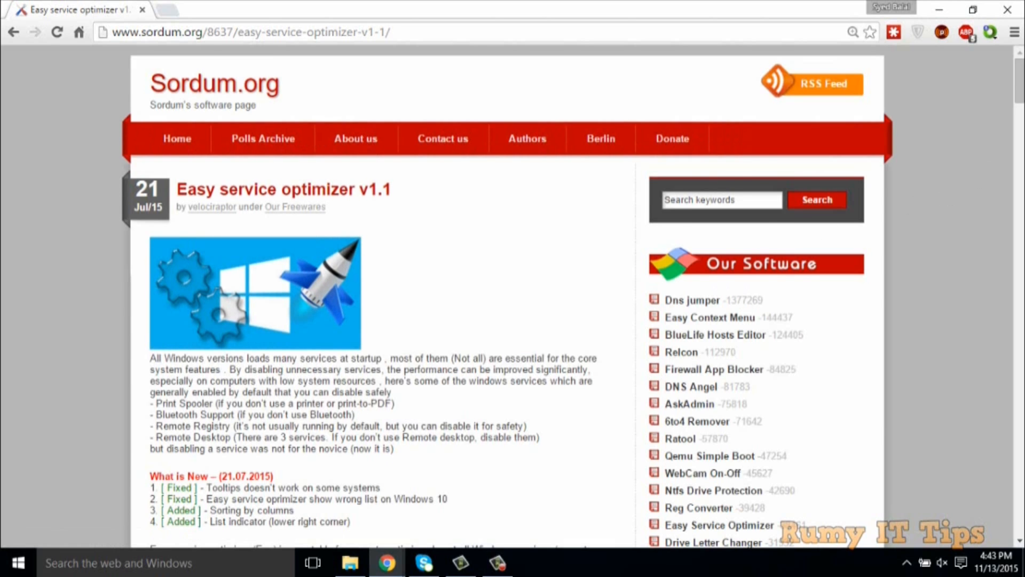
# Download the Easy Service Optimizer zip and open the downloaded archive in WinRAR.
pyautogui.scroll(-3)
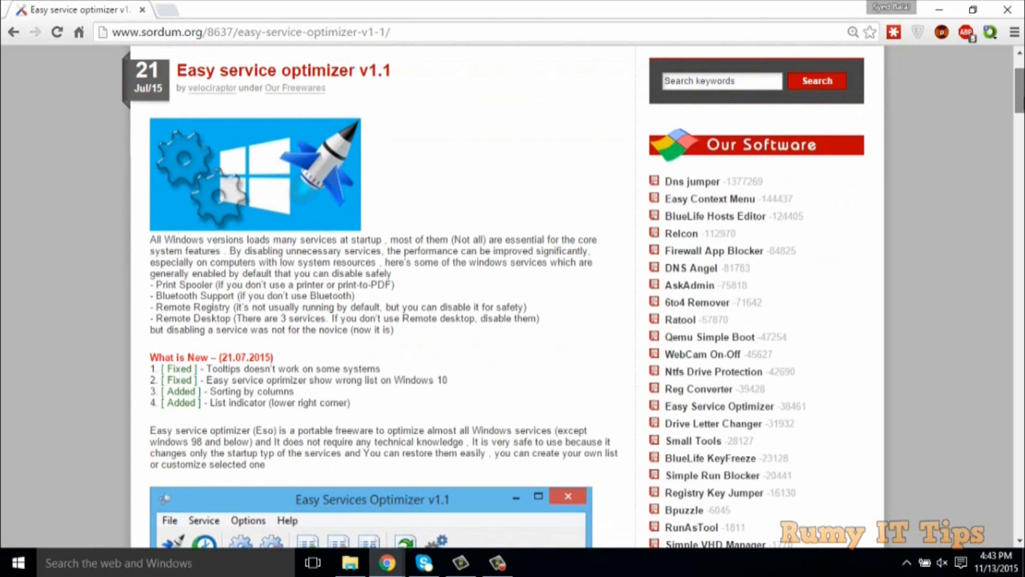
pyautogui.scroll(-3)
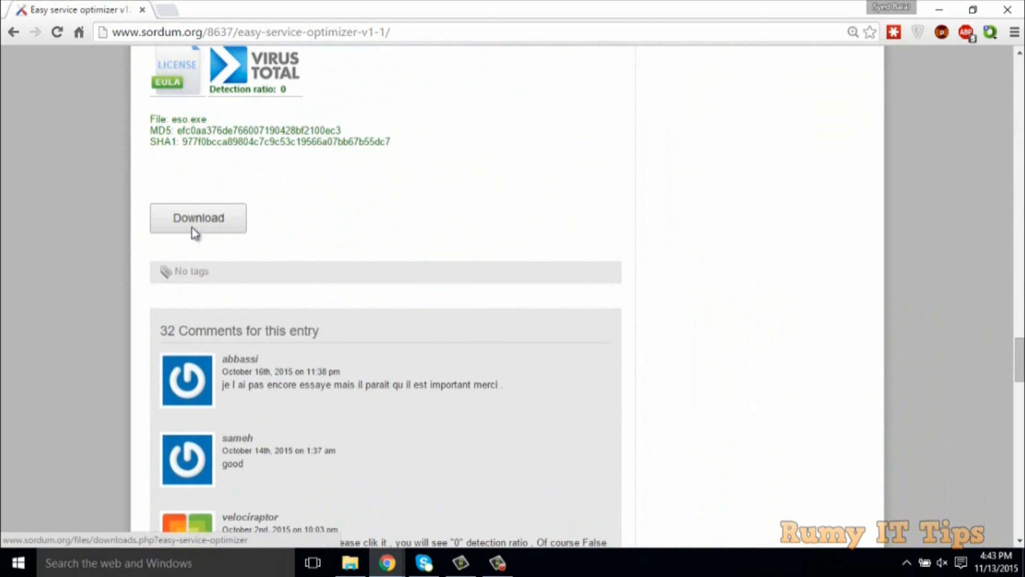
pyautogui.click(199, 218)
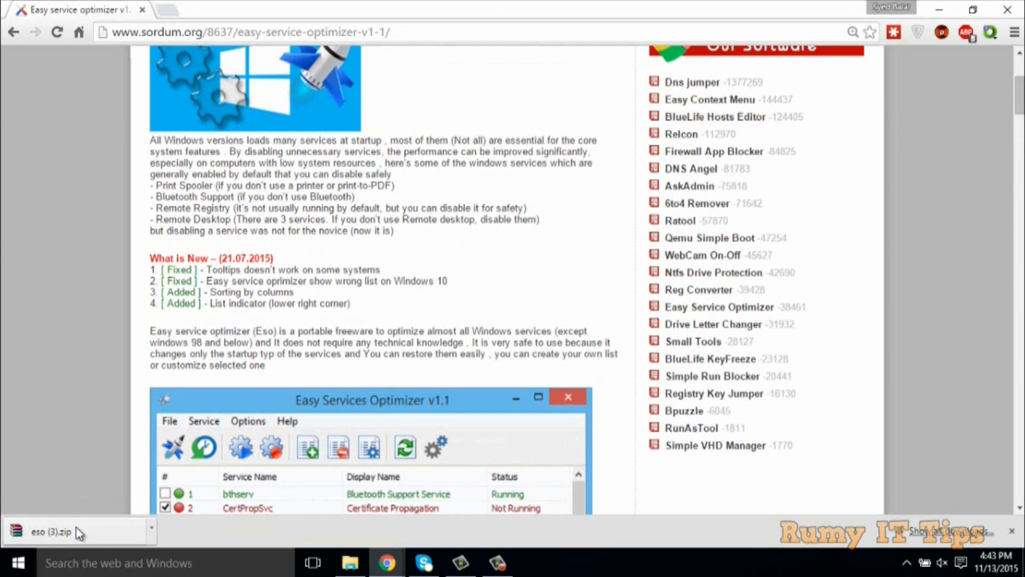
pyautogui.click(52, 531)
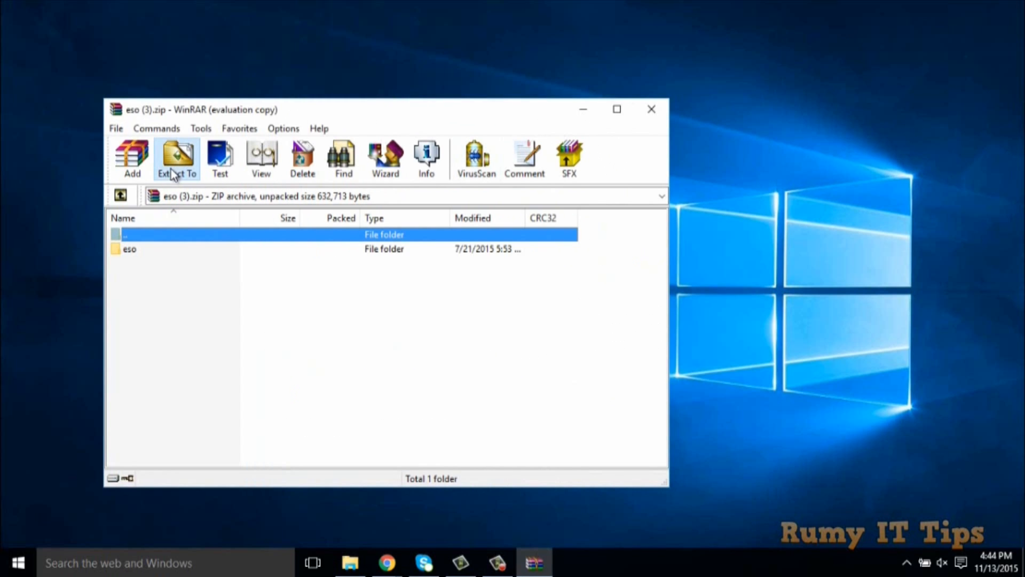
# Cancel the Extract To dialog, then run eso.exe from the eso folder, allowing UAC changes.
pyautogui.click(176, 160)
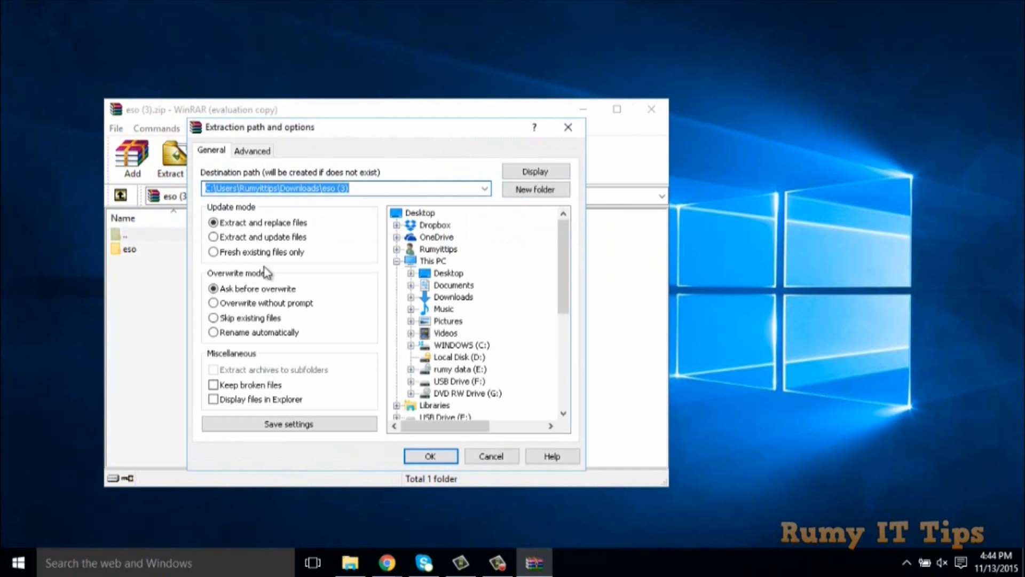
pyautogui.click(431, 456)
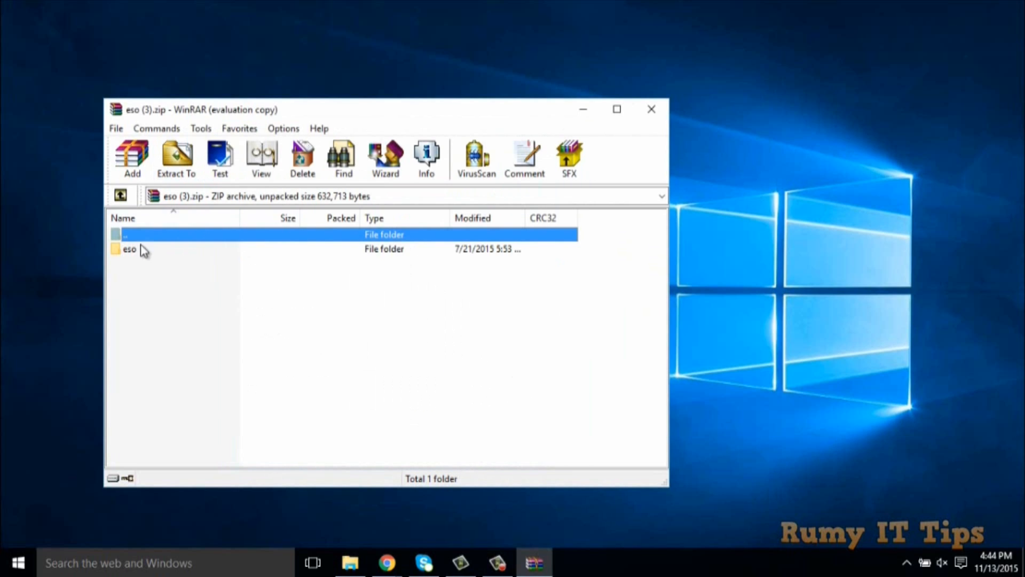
pyautogui.doubleClick(129, 249)
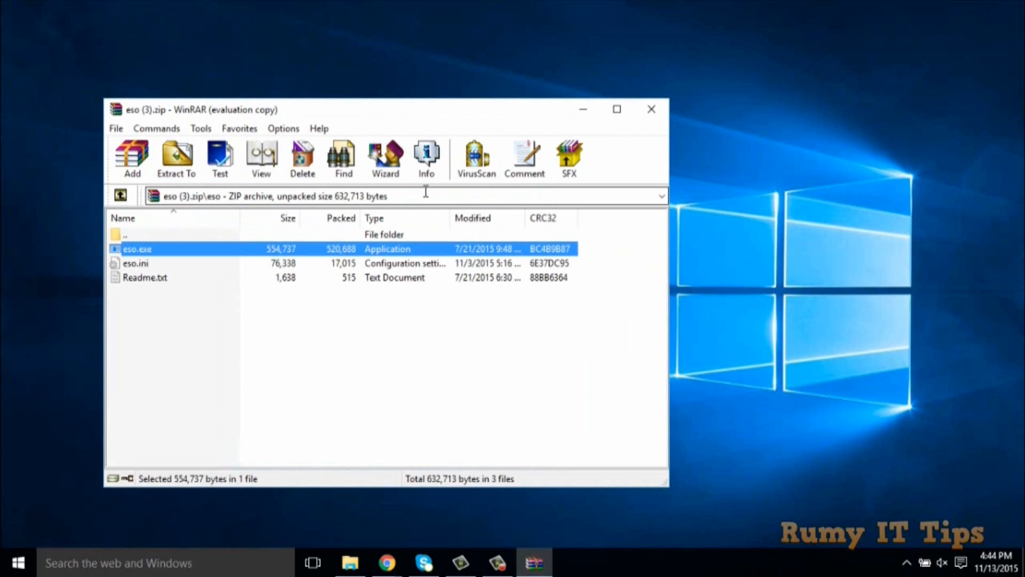
pyautogui.doubleClick(136, 249)
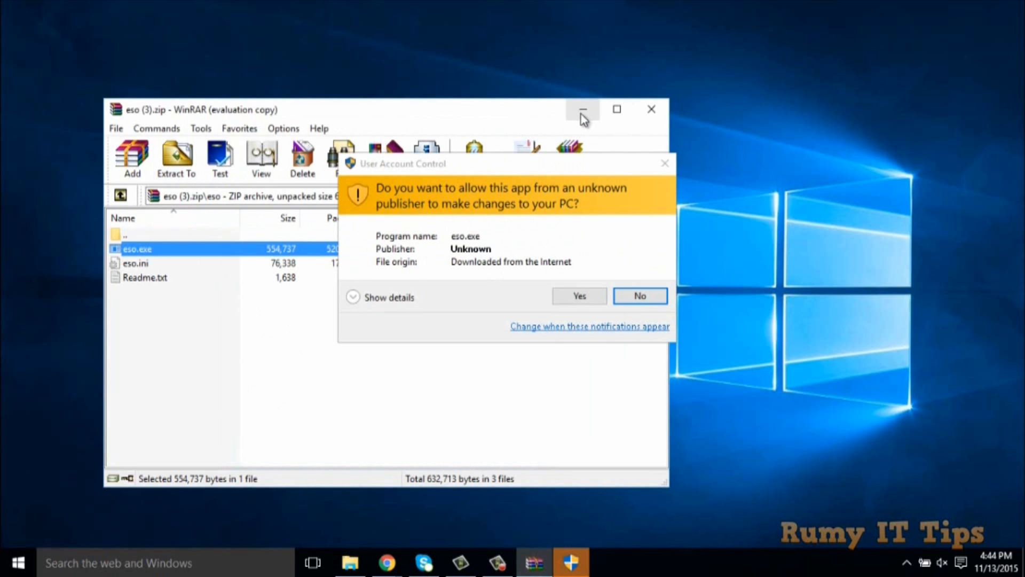
pyautogui.click(640, 296)
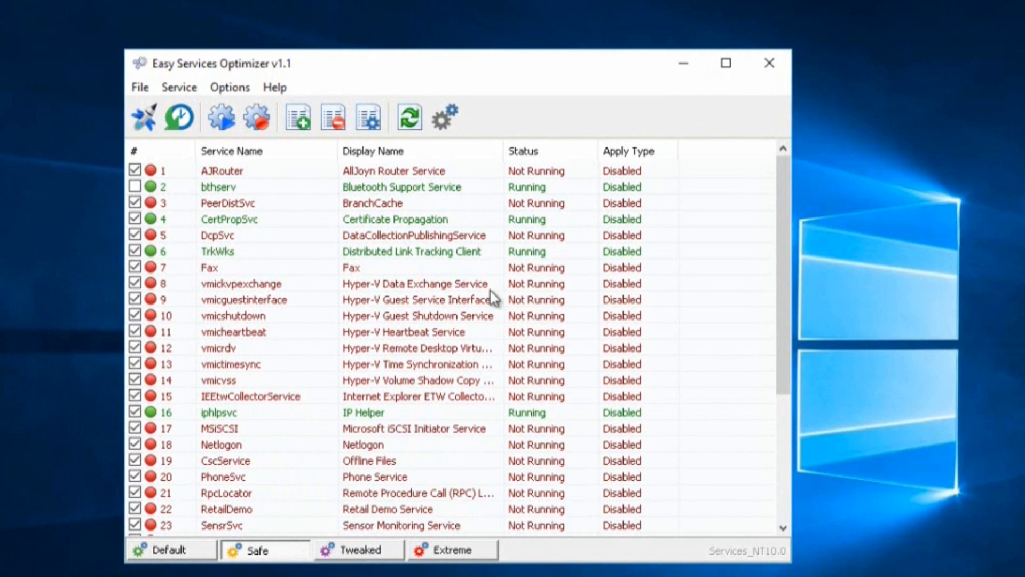
pyautogui.click(170, 549)
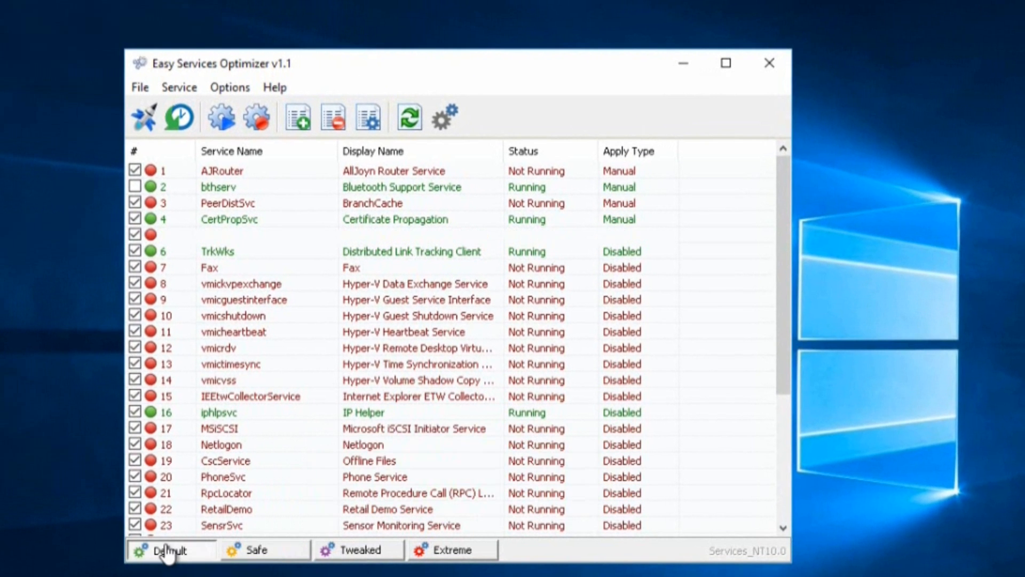
pyautogui.click(171, 549)
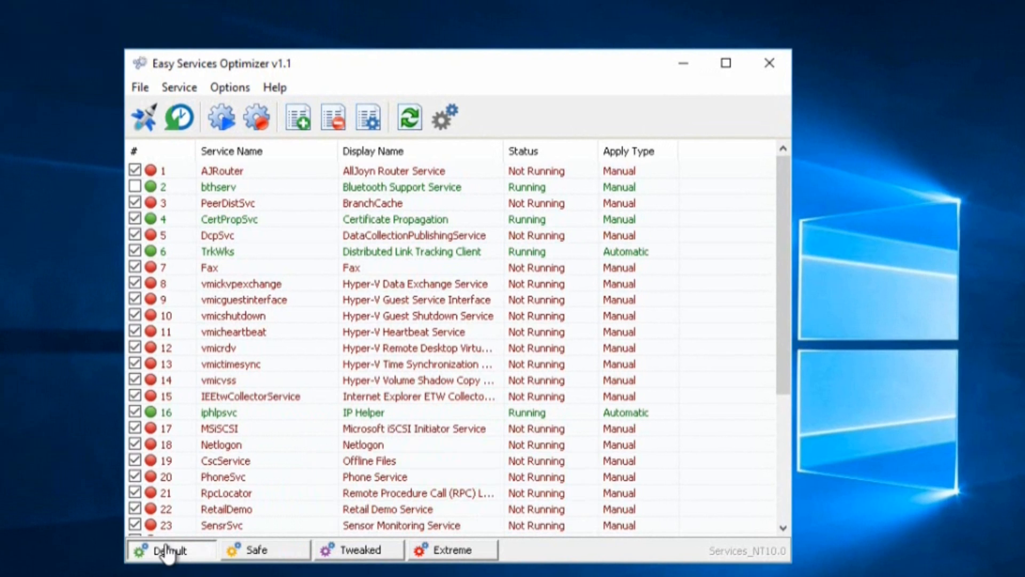
pyautogui.click(265, 549)
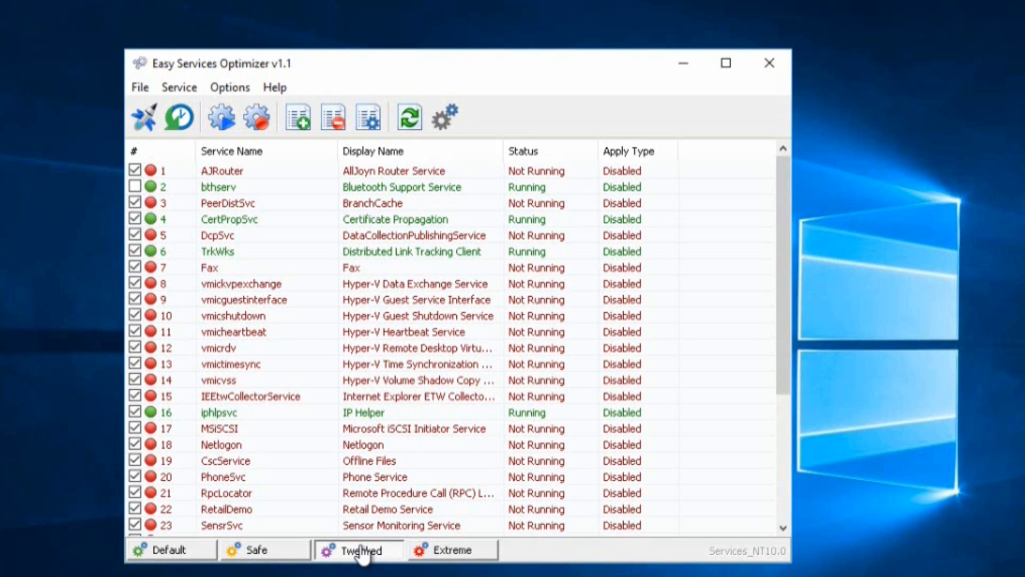
pyautogui.moveTo(450, 549)
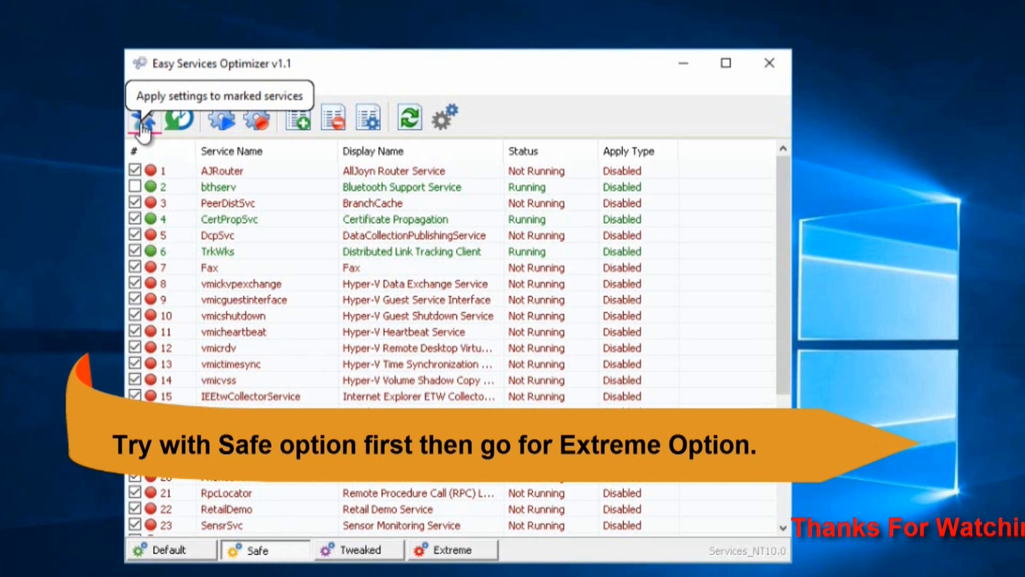
# Apply the Safe settings to the marked services, then restore those services to Running.
pyautogui.click(145, 118)
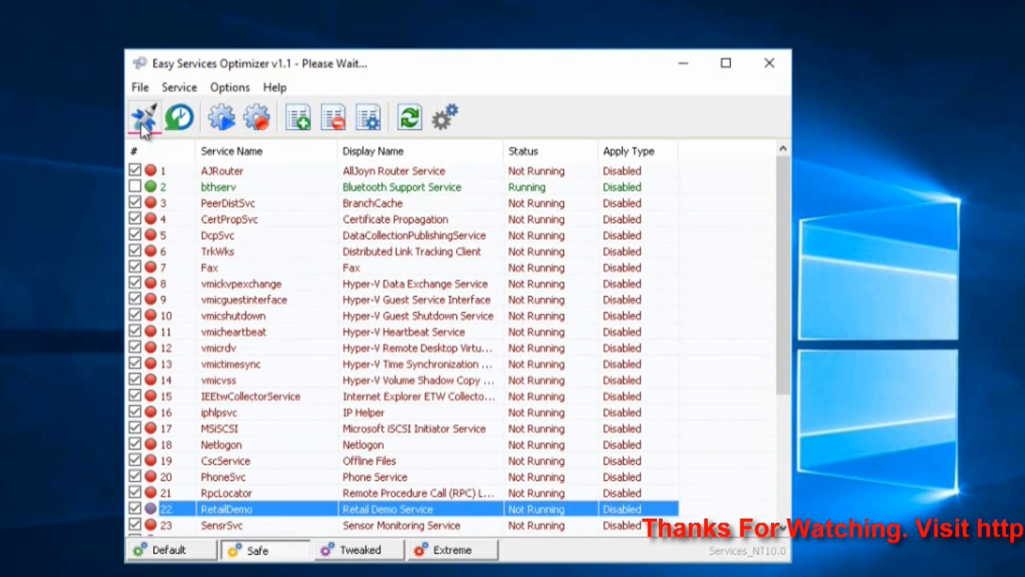
pyautogui.scroll(-3)
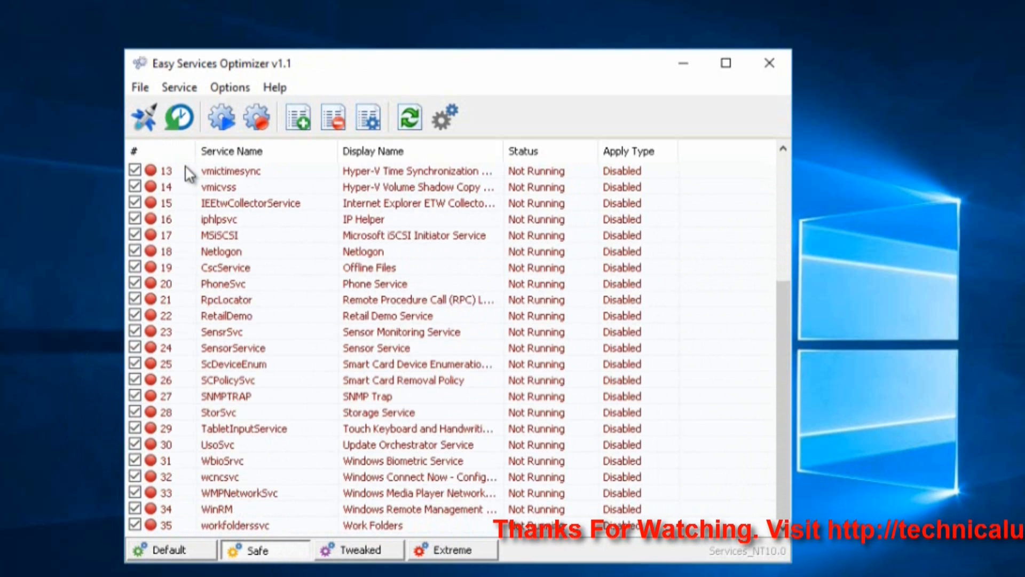
pyautogui.moveTo(179, 118)
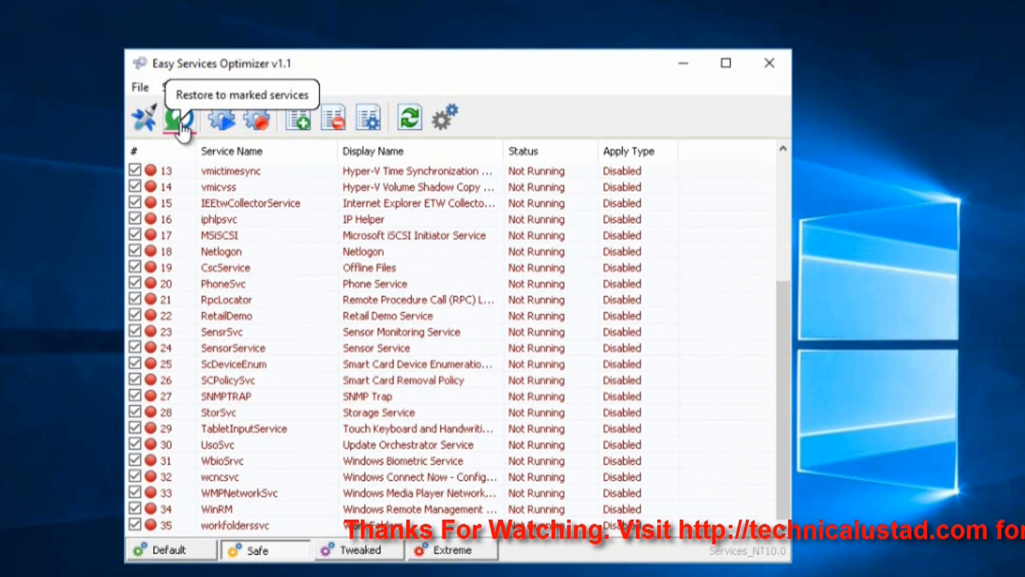
pyautogui.click(179, 117)
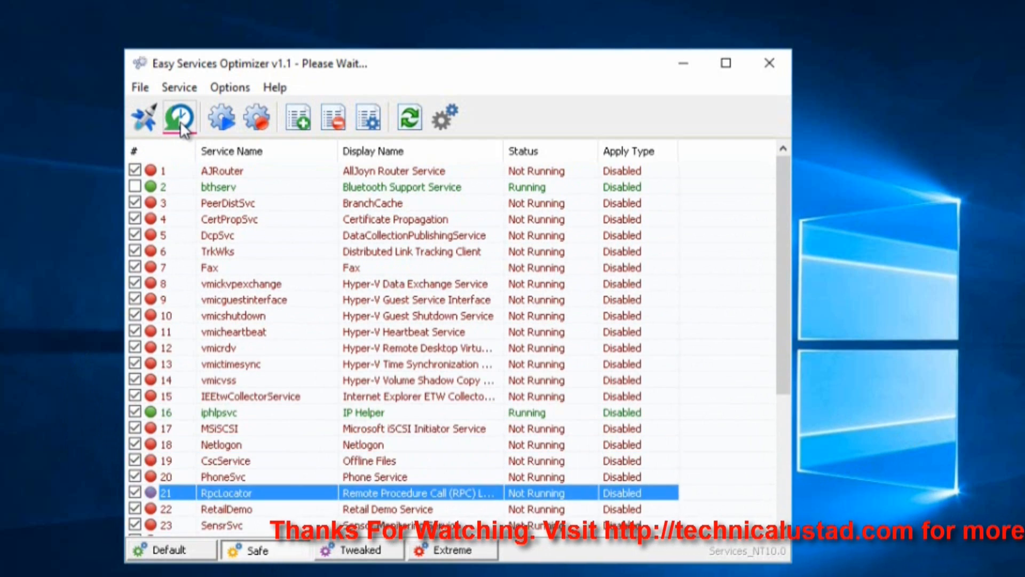
pyautogui.scroll(-3)
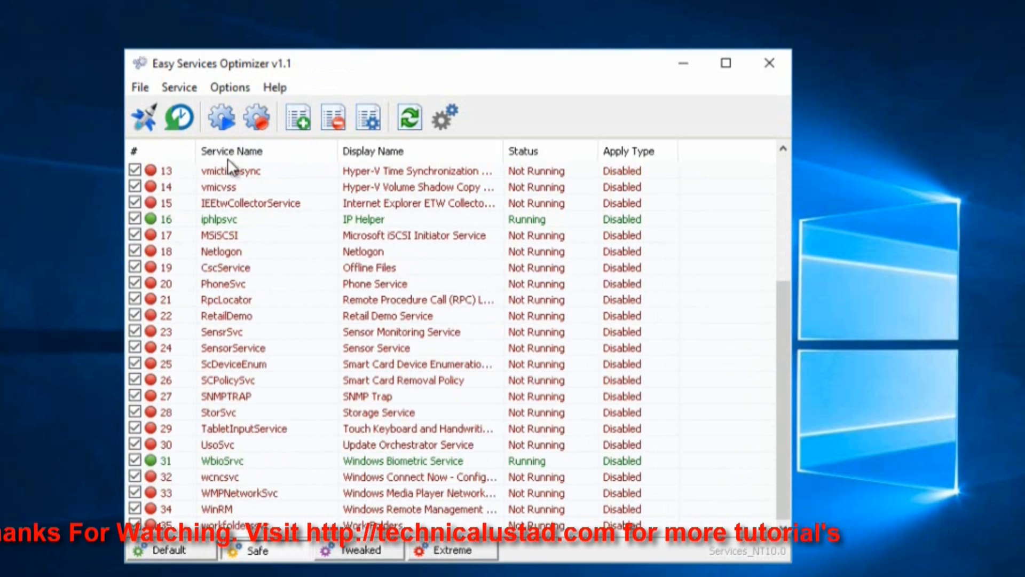
pyautogui.moveTo(216, 216)
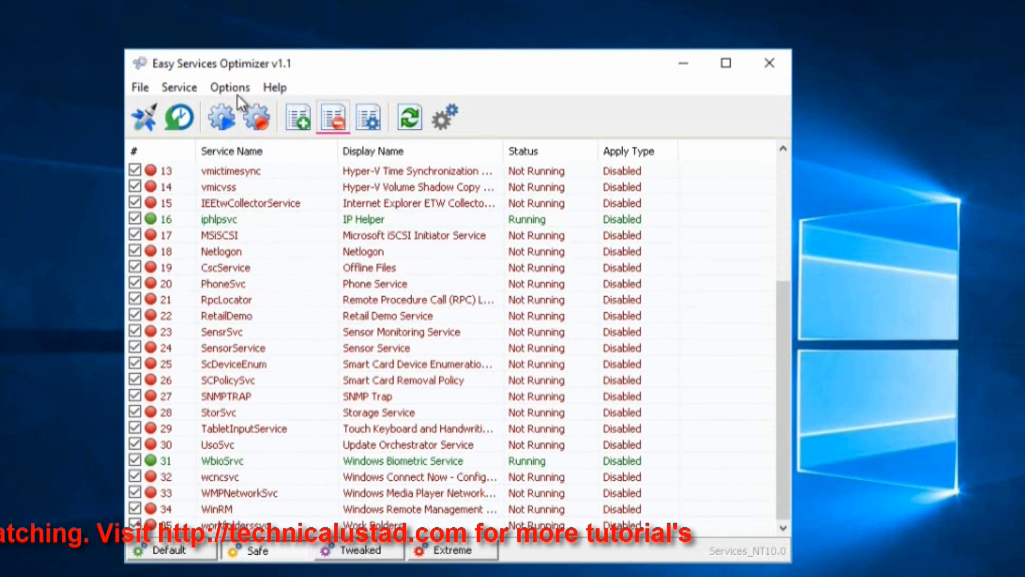
# Glance at the Service menu, then minimise the optimizer to leave the desktop showing.
pyautogui.click(178, 87)
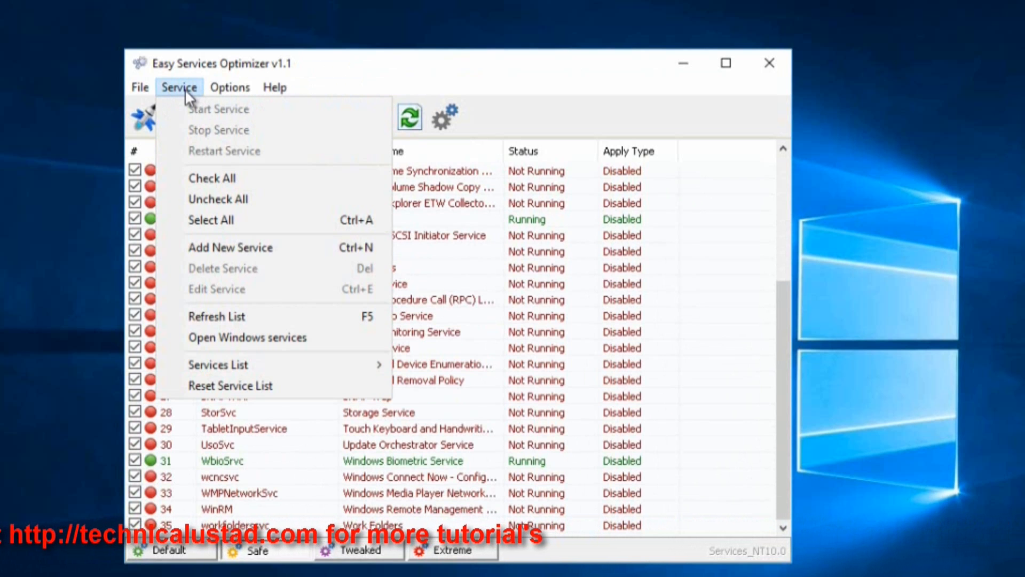
pyautogui.click(178, 86)
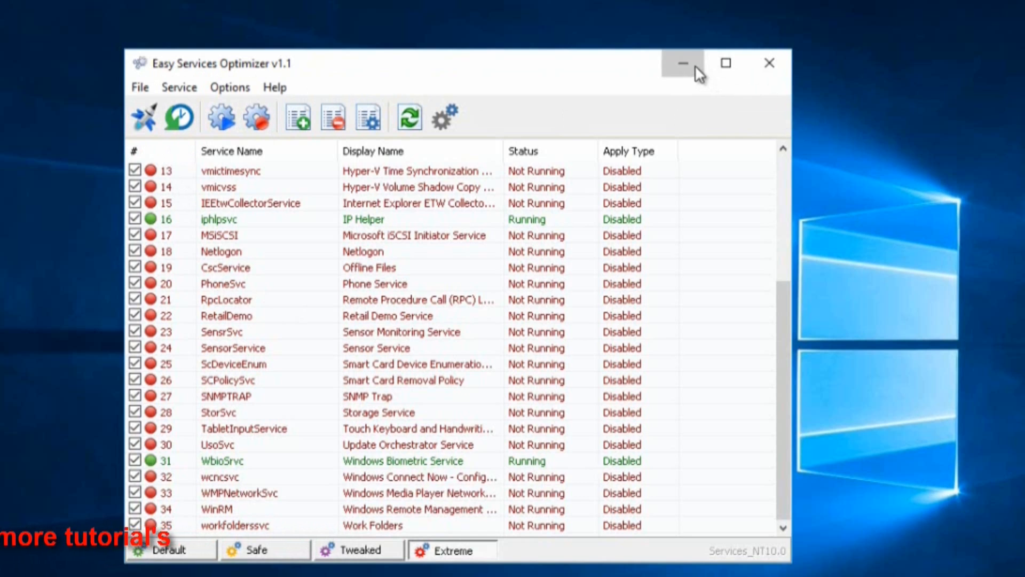
pyautogui.click(682, 63)
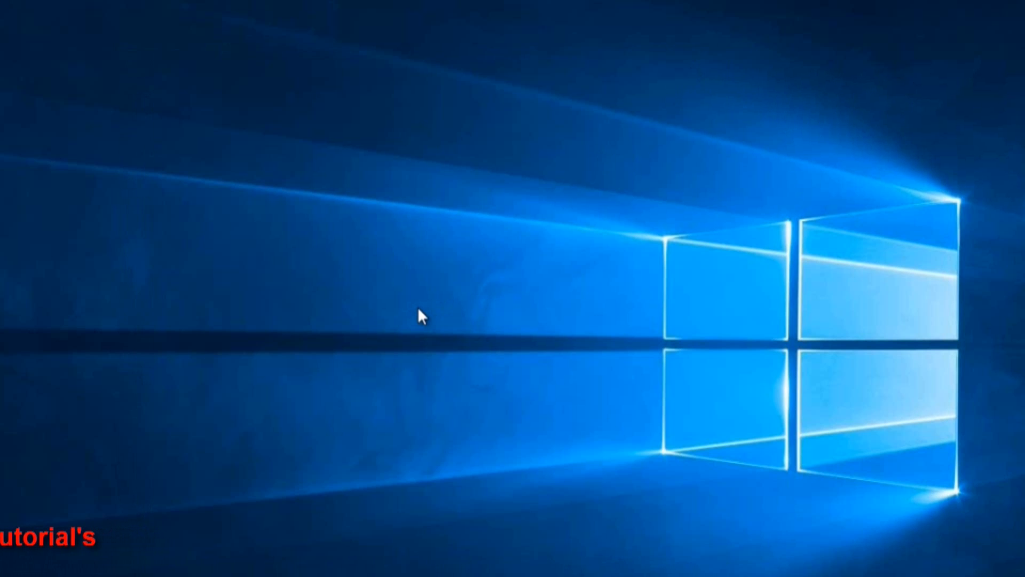